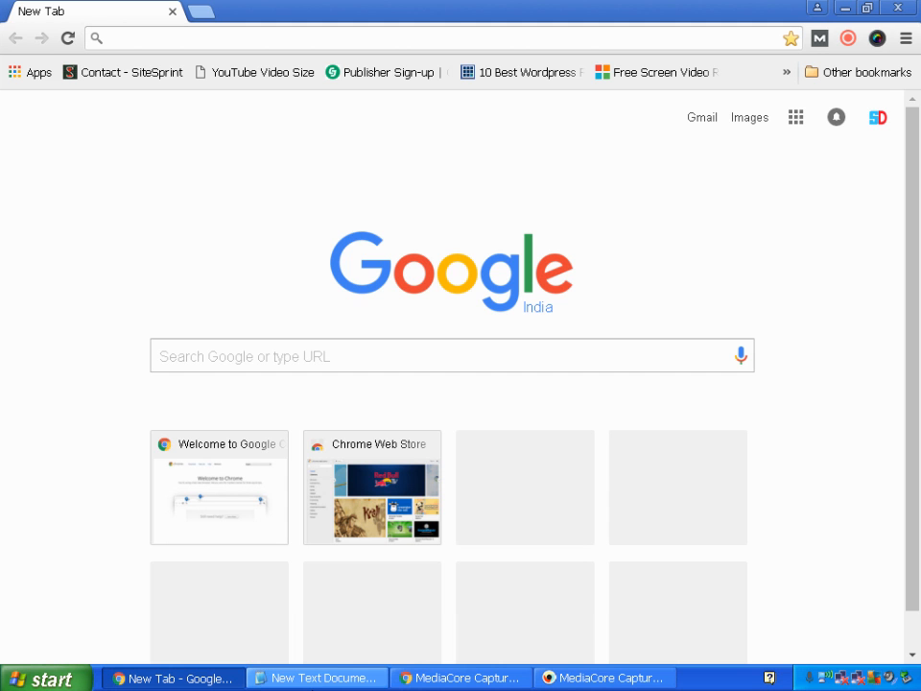
Go to whois.domaintools.com in Chrome using the address saved in the notes.
{"action": "left_click", "coordinate": [105, 39]}
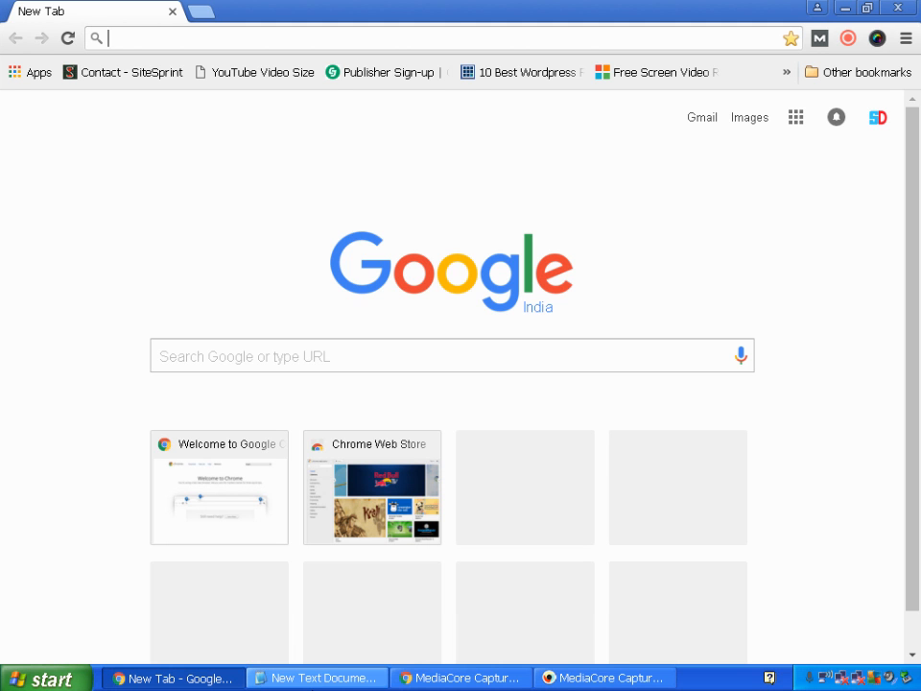
{"action": "left_click", "coordinate": [317, 678]}
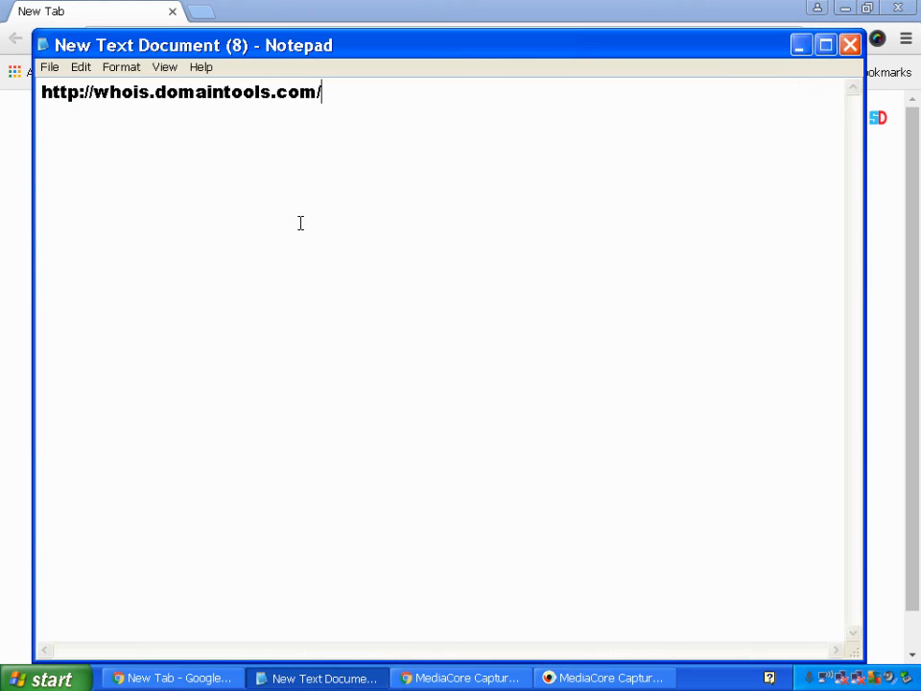
{"action": "key", "text": "ctrl+a"}
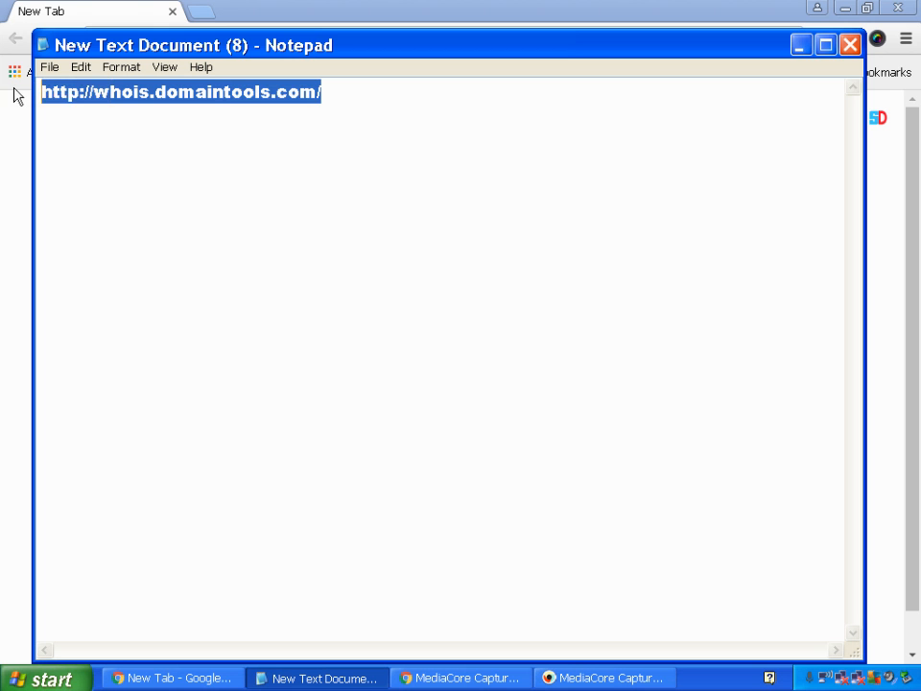
{"action": "mouse_move", "coordinate": [123, 123]}
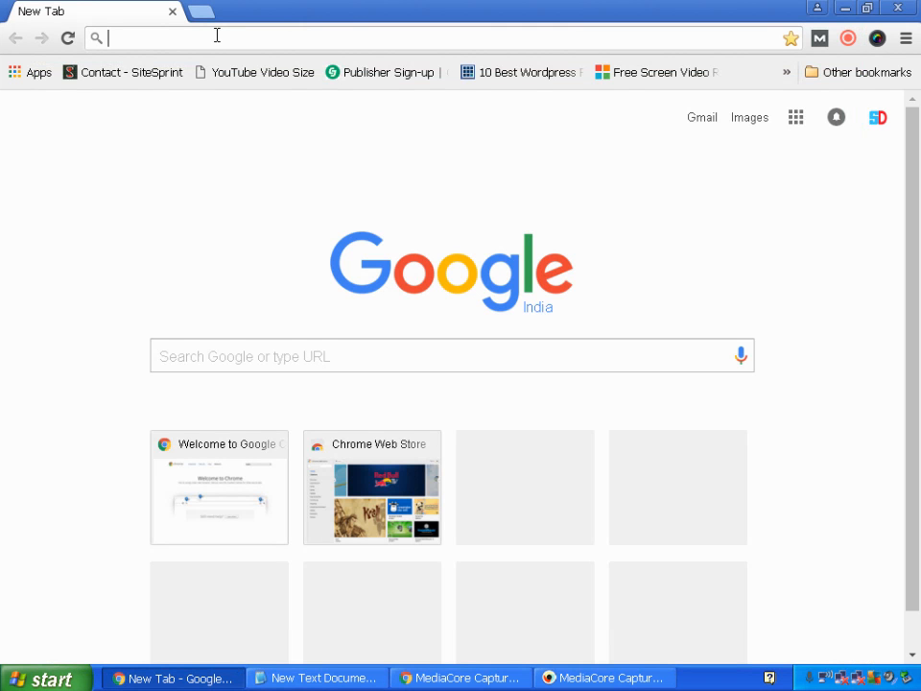
{"action": "type", "text": "whois.domaintools.com"}
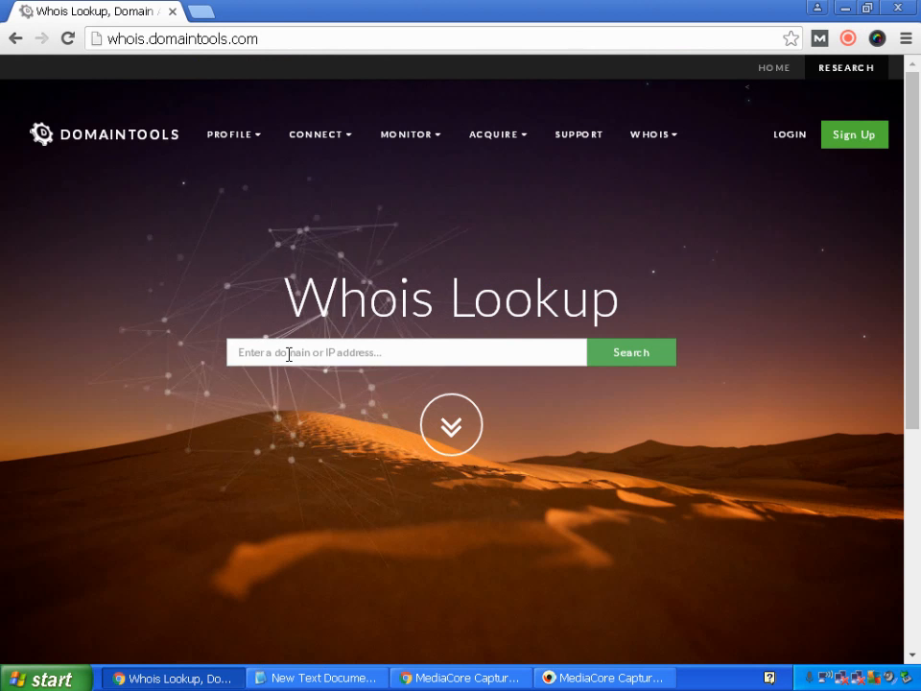
{"action": "type", "text": "www."}
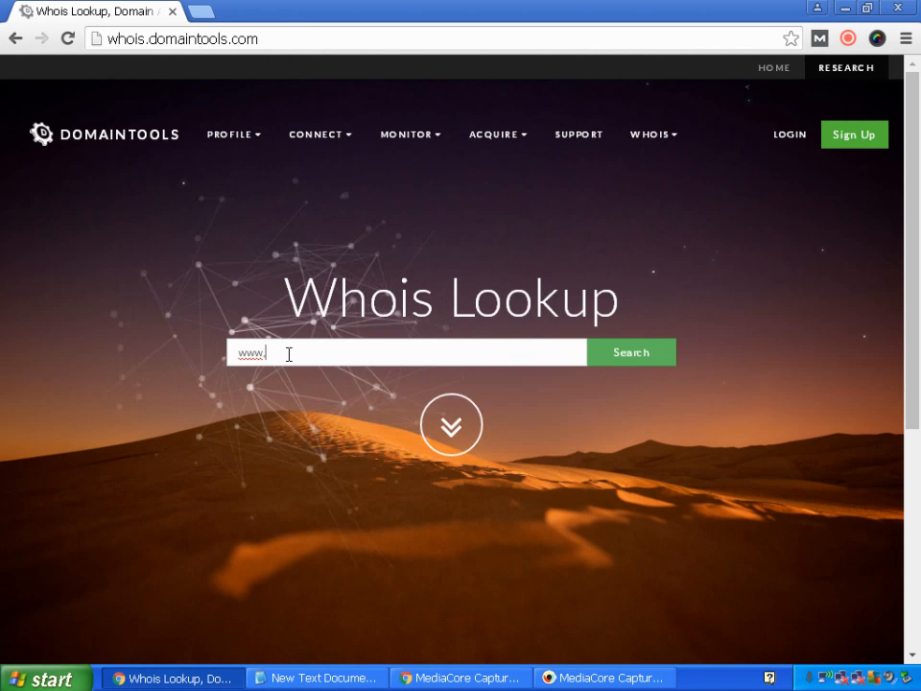
{"action": "type", "text": "shared"}
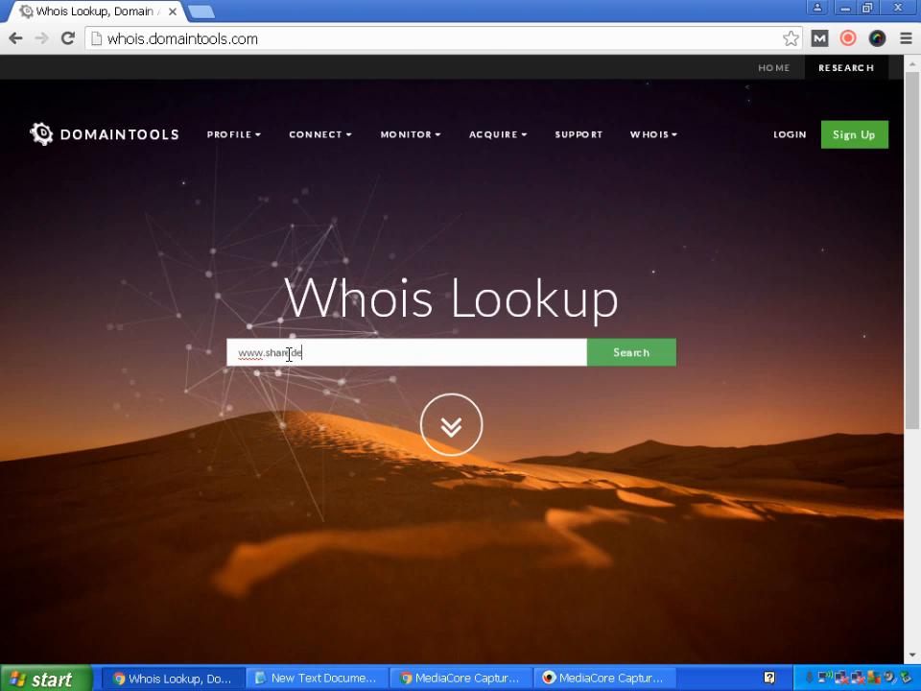
{"action": "type", "text": "elete.c"}
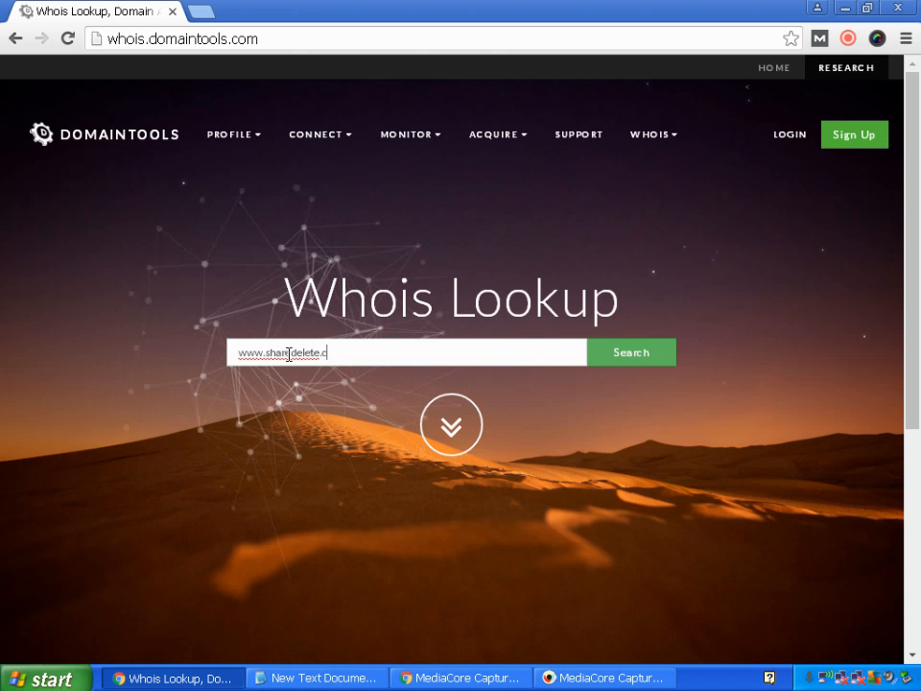
{"action": "type", "text": "om"}
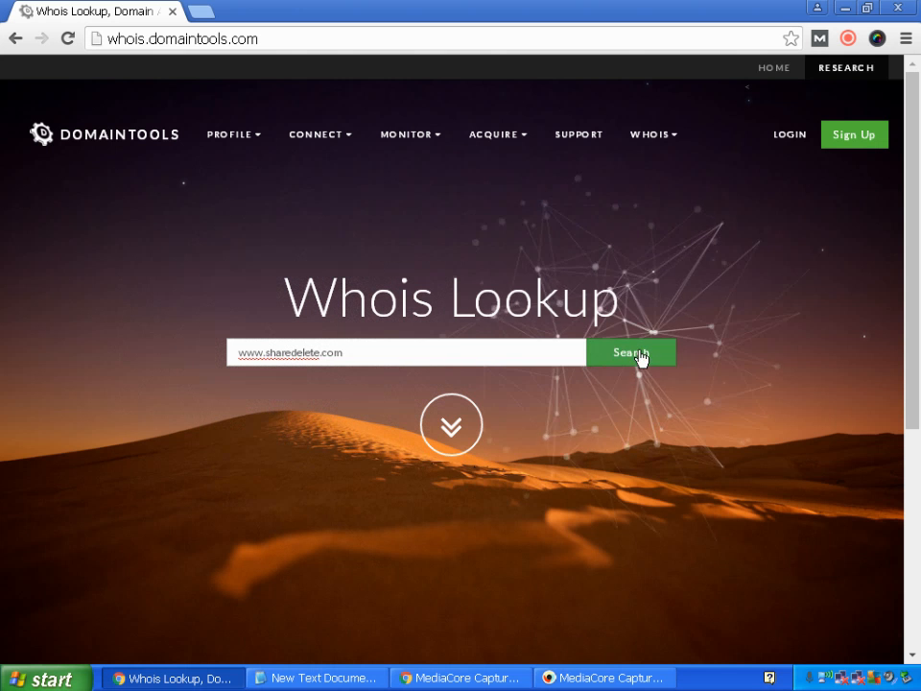
Start the sharedelete.com lookup and answer the store front image challenge in the reCAPTCHA.
{"action": "left_click", "coordinate": [630, 353]}
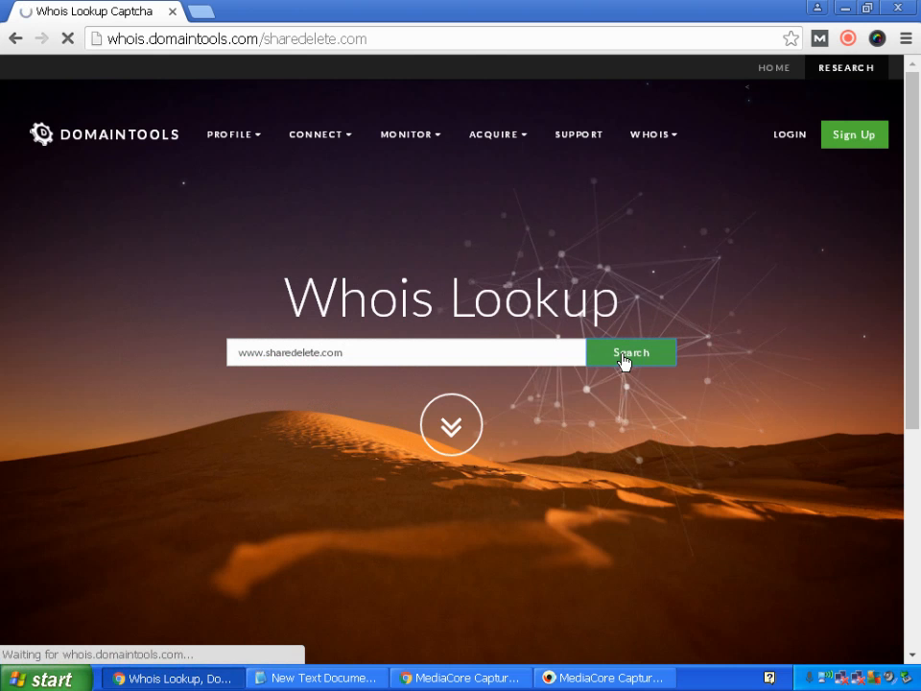
{"action": "left_click", "coordinate": [630, 353]}
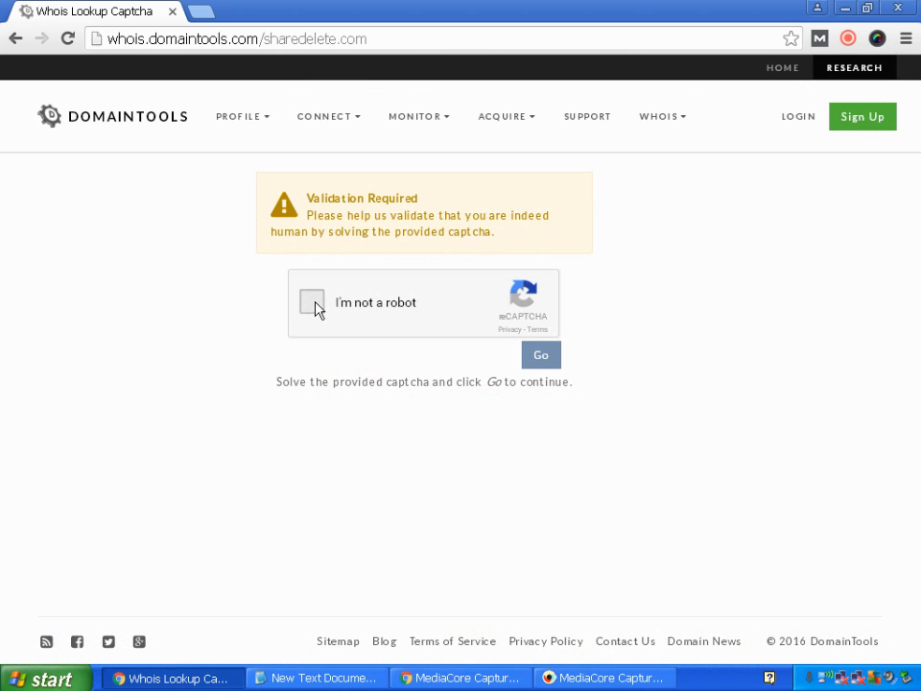
{"action": "left_click", "coordinate": [311, 303]}
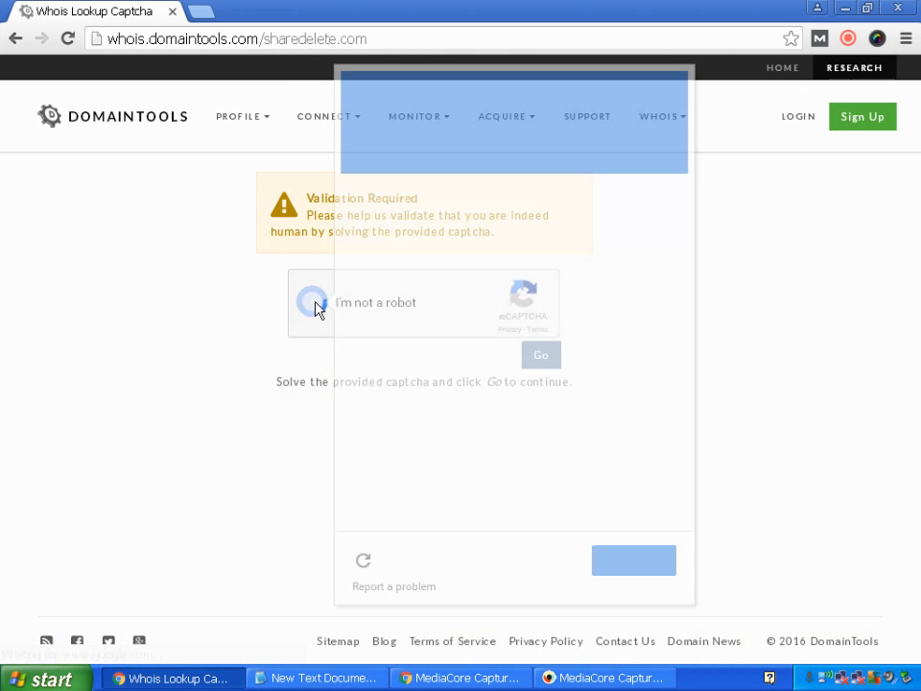
{"action": "left_click", "coordinate": [310, 304]}
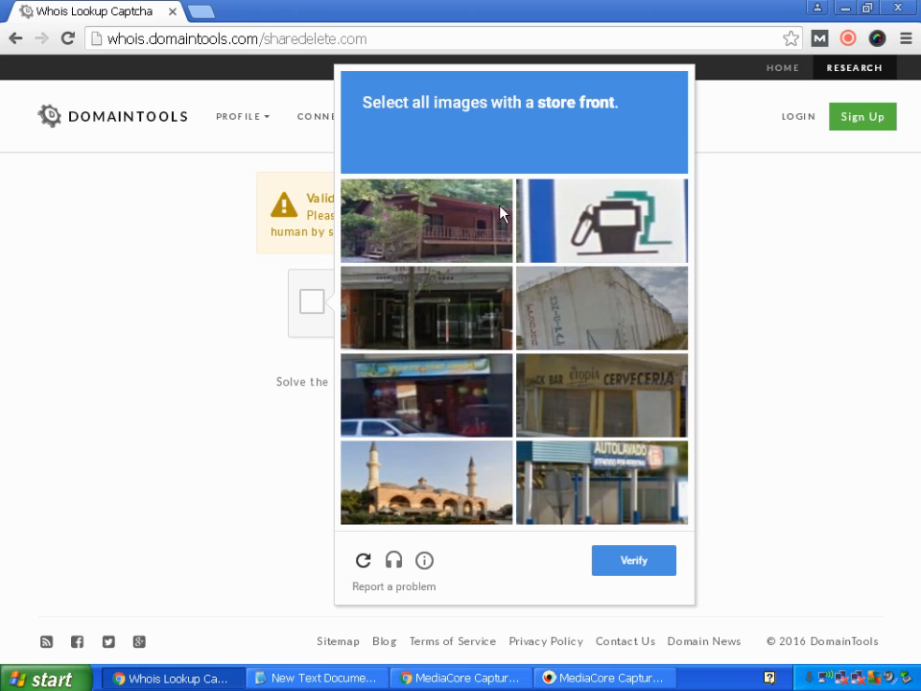
{"action": "mouse_move", "coordinate": [480, 284]}
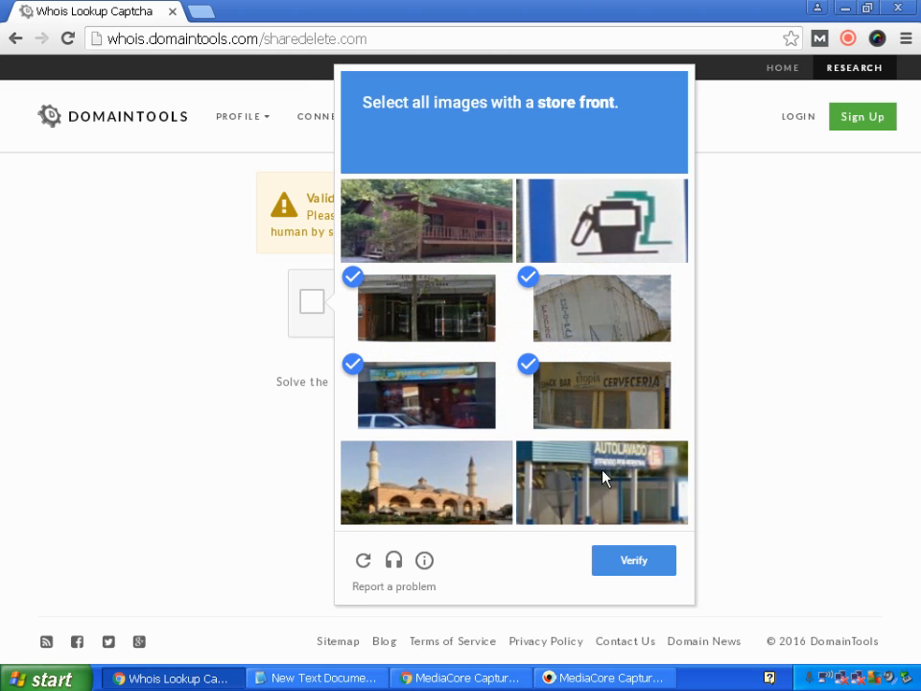
{"action": "left_click", "coordinate": [634, 560]}
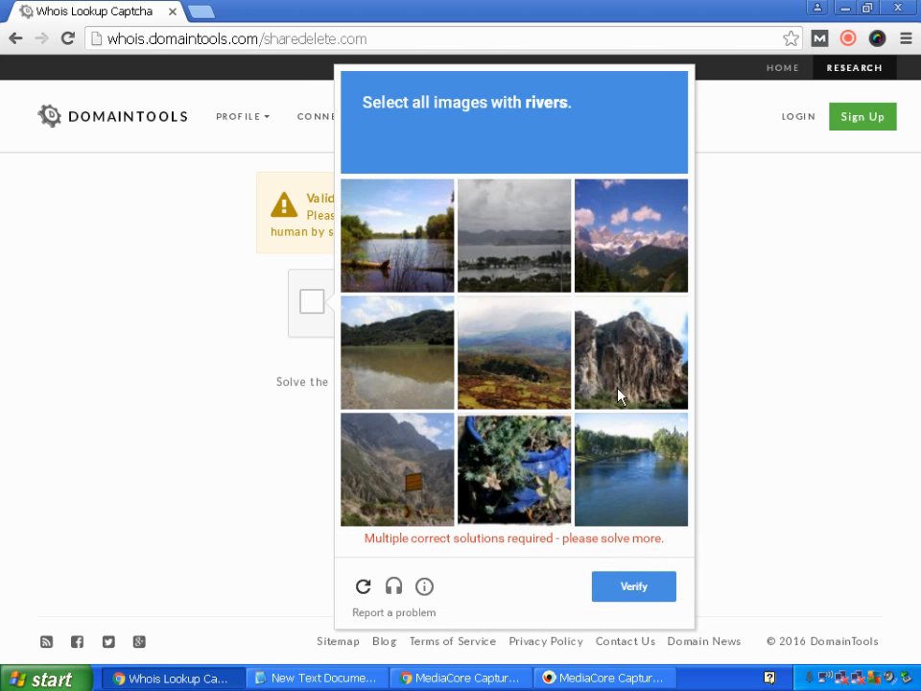
Answer the river image challenge and submit the verification to reach the Whois record.
{"action": "left_click", "coordinate": [630, 468]}
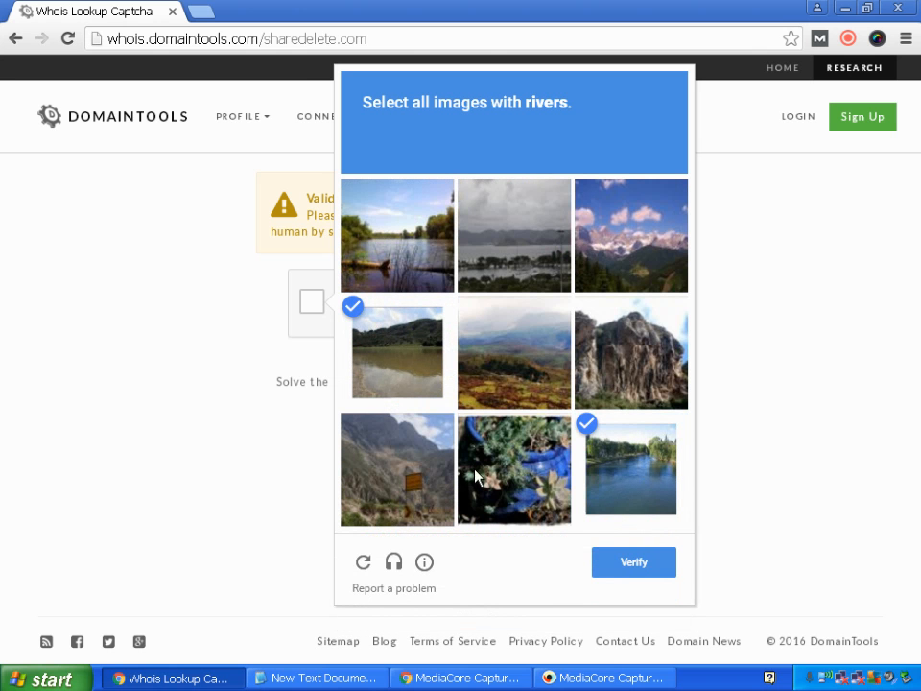
{"action": "mouse_move", "coordinate": [430, 265]}
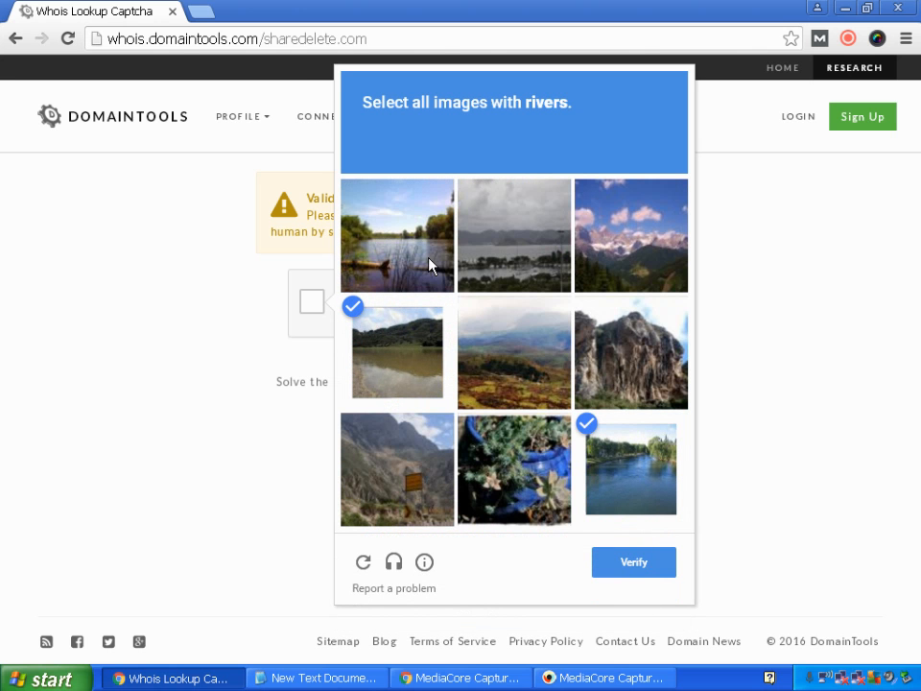
{"action": "left_click", "coordinate": [633, 560]}
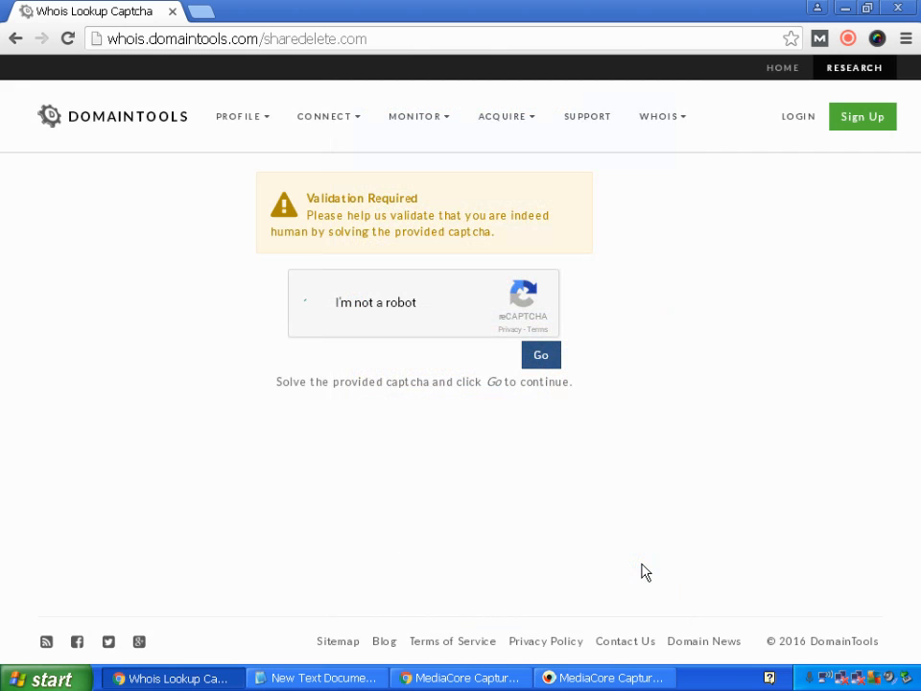
{"action": "left_click", "coordinate": [305, 303]}
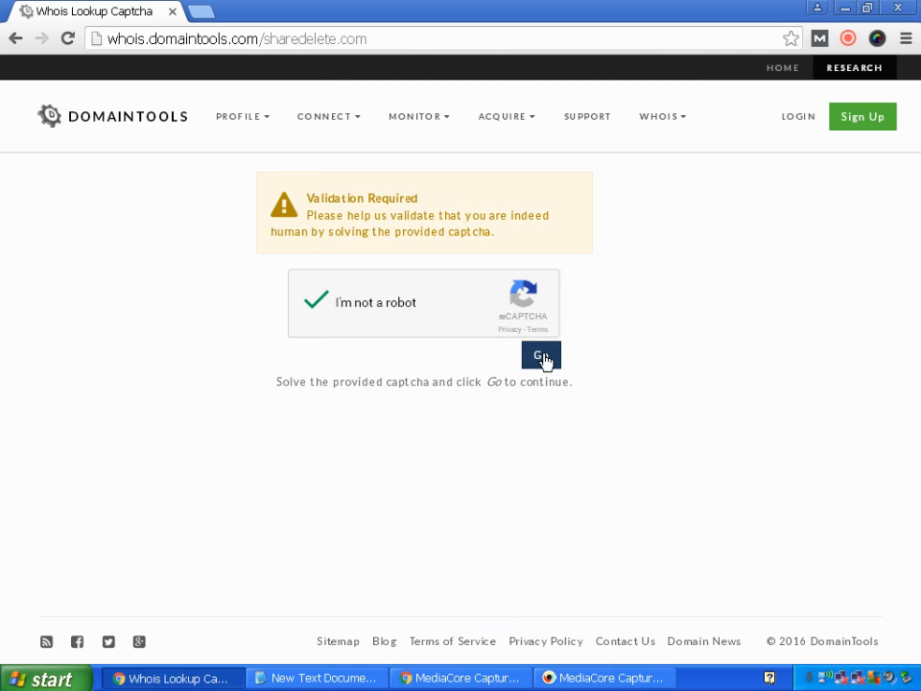
{"action": "left_click", "coordinate": [541, 355]}
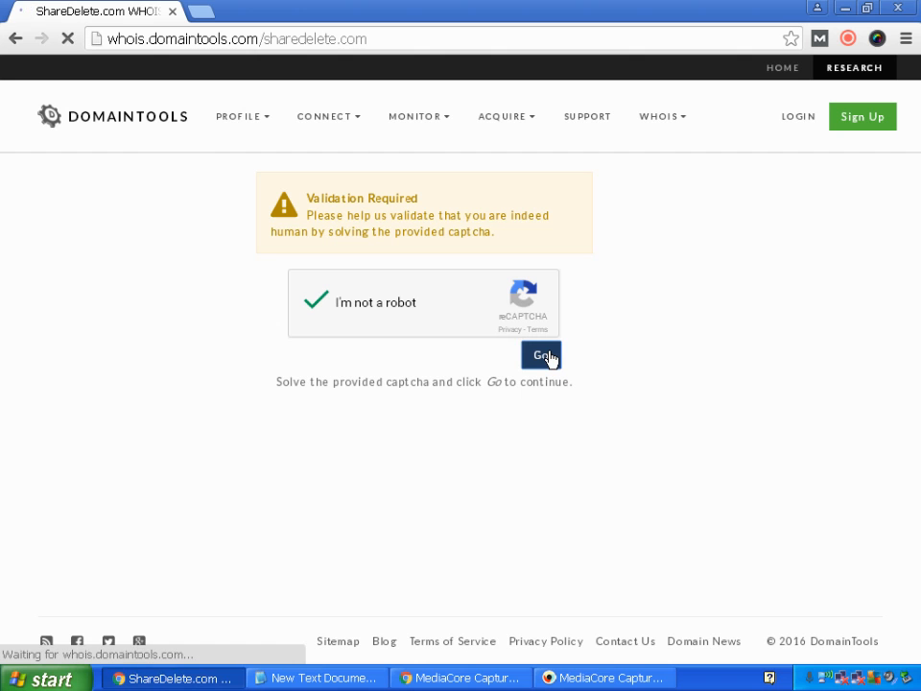
{"action": "left_click", "coordinate": [541, 355]}
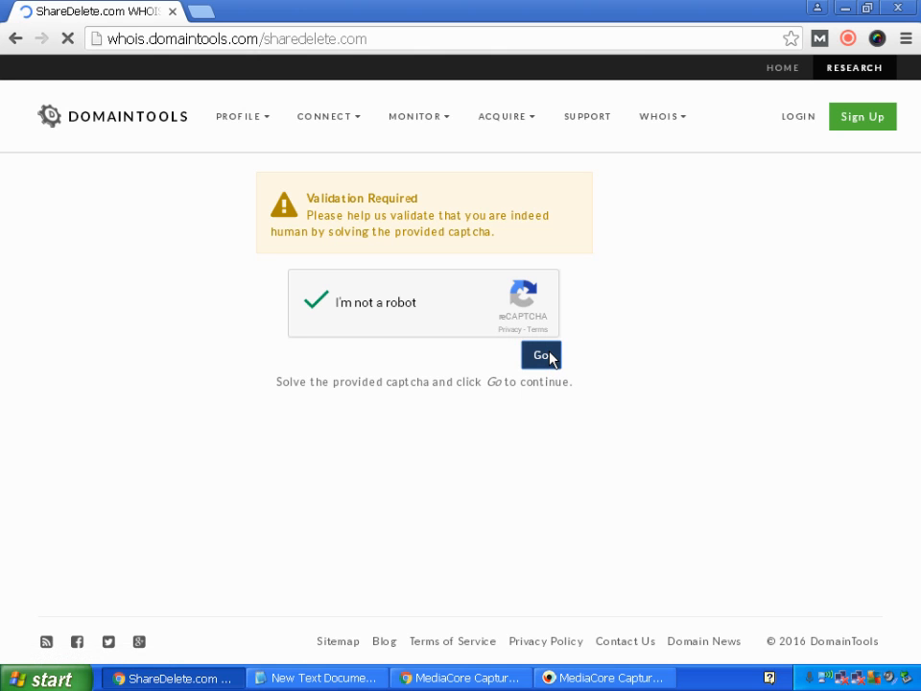
{"action": "left_click", "coordinate": [541, 356]}
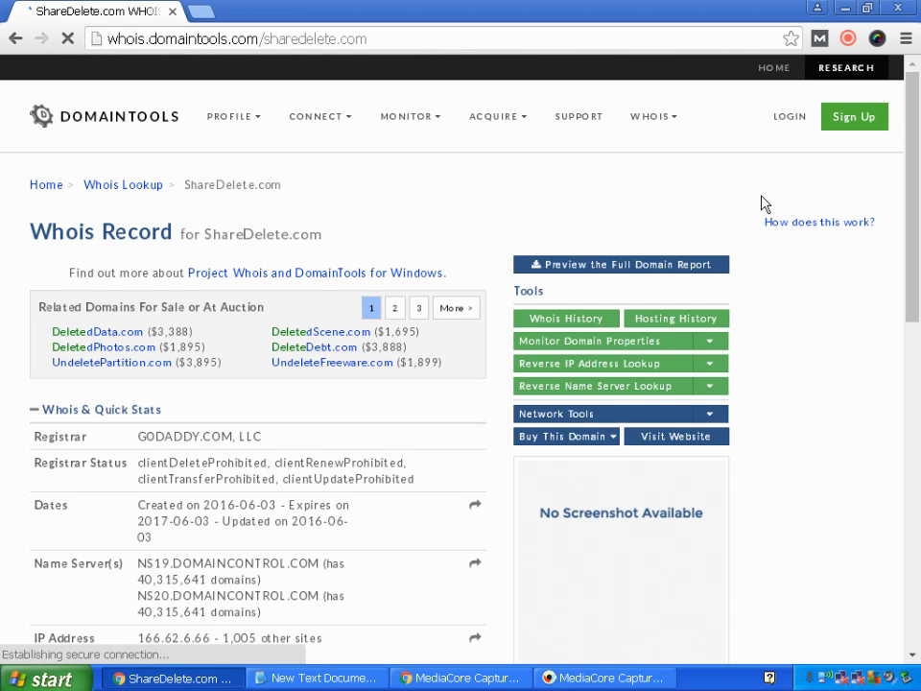
Bring up the ShareDelete.com Quick Stats with registrar GODADDY.COM, LLC and select 'Updated on 2016-06-03'.
{"action": "scroll", "scroll_direction": "down", "scroll_amount": 3}
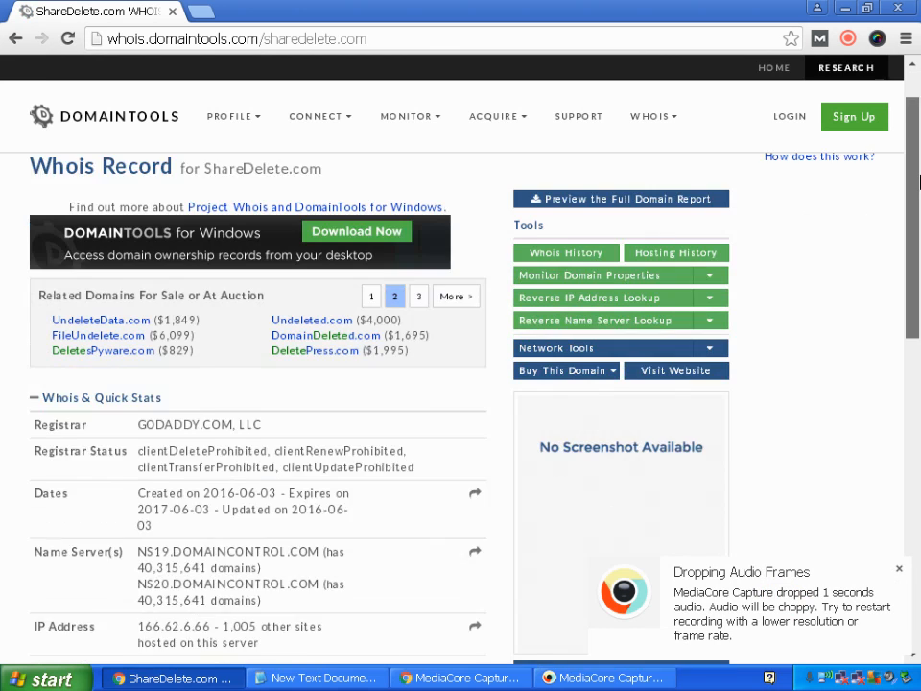
{"action": "scroll", "scroll_direction": "down", "scroll_amount": 3}
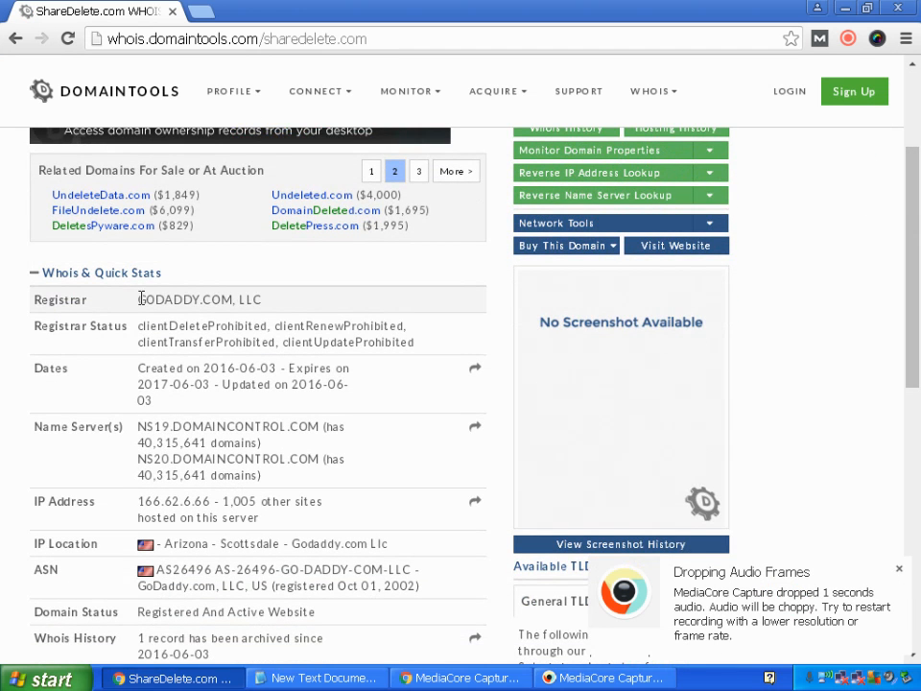
{"action": "mouse_move", "coordinate": [279, 311]}
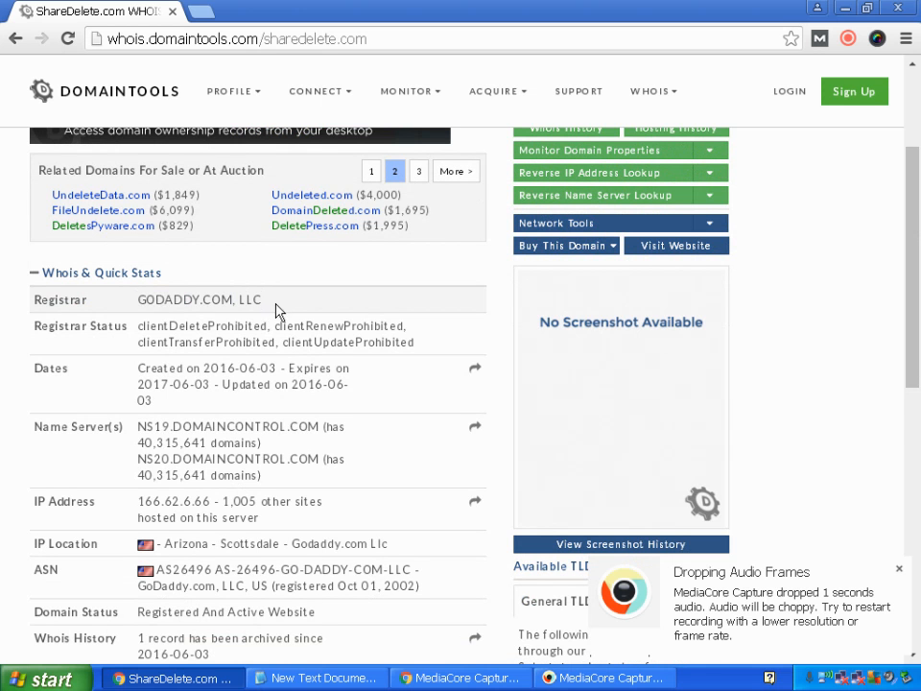
{"action": "left_click", "coordinate": [418, 171]}
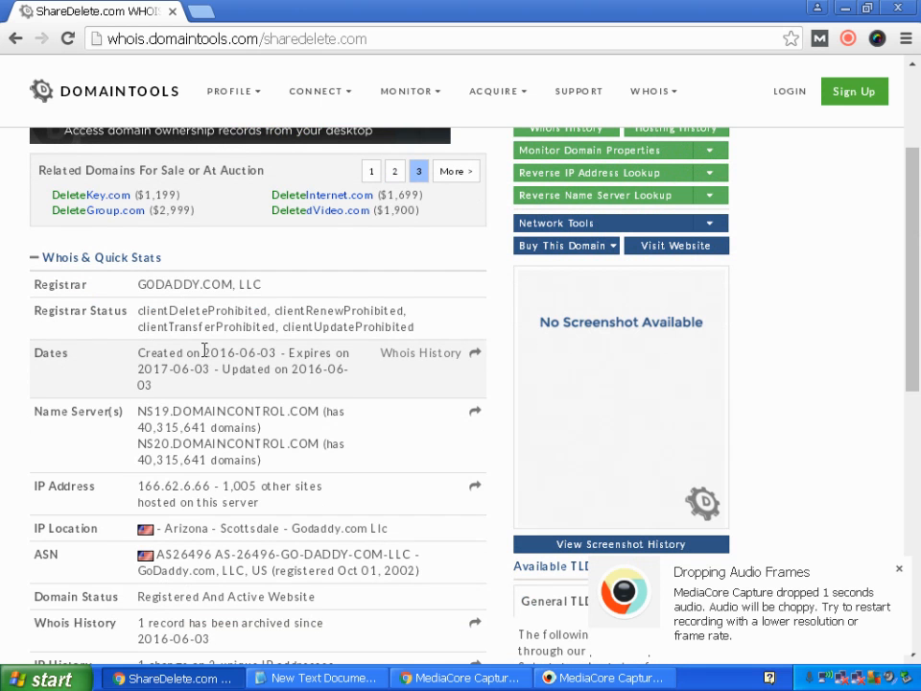
{"action": "double_click", "coordinate": [236, 353]}
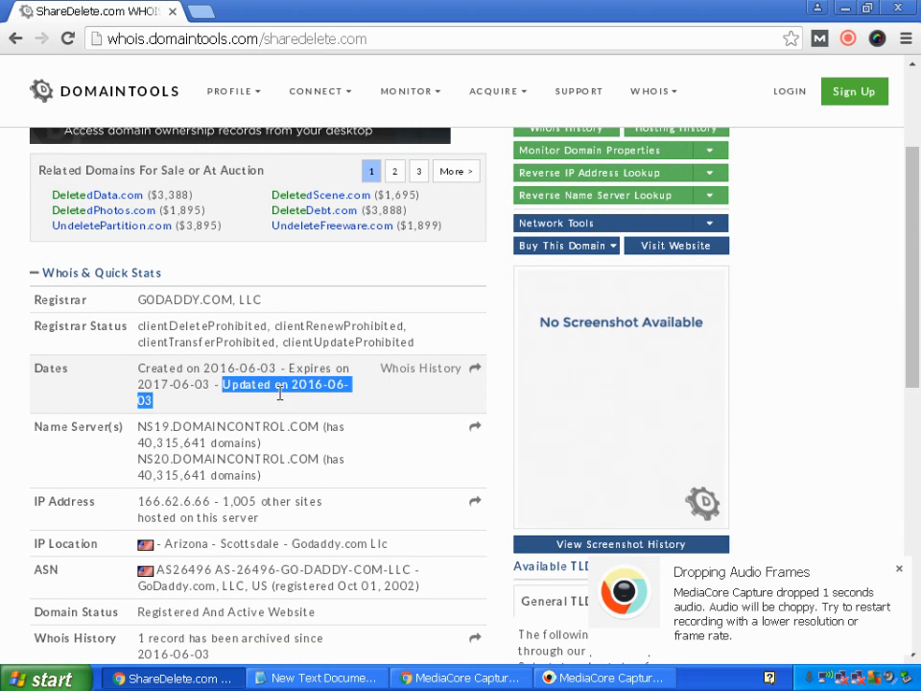
{"action": "mouse_move", "coordinate": [268, 407]}
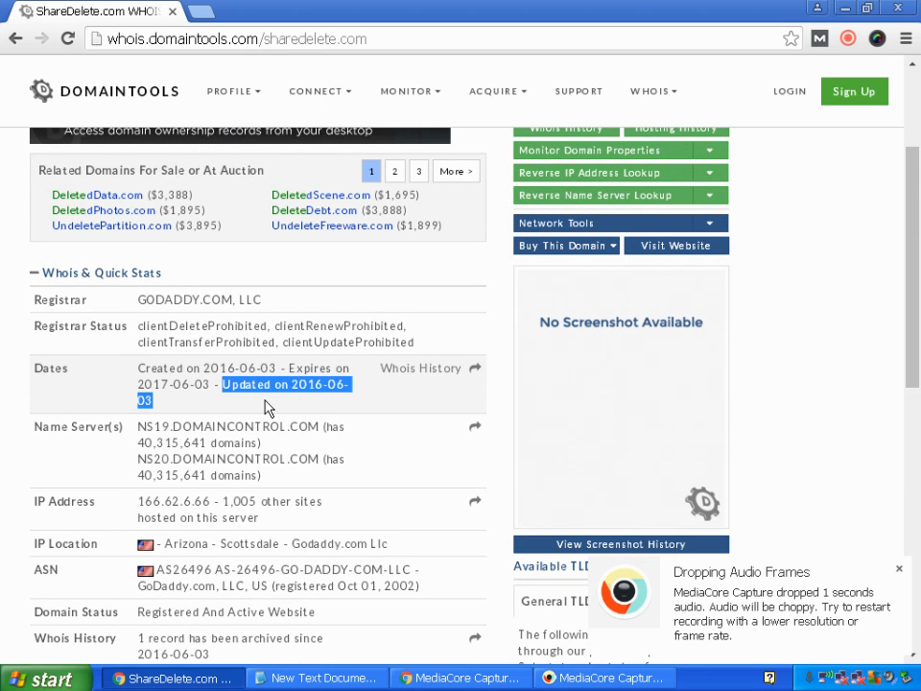
{"action": "scroll", "scroll_direction": "down", "scroll_amount": 3}
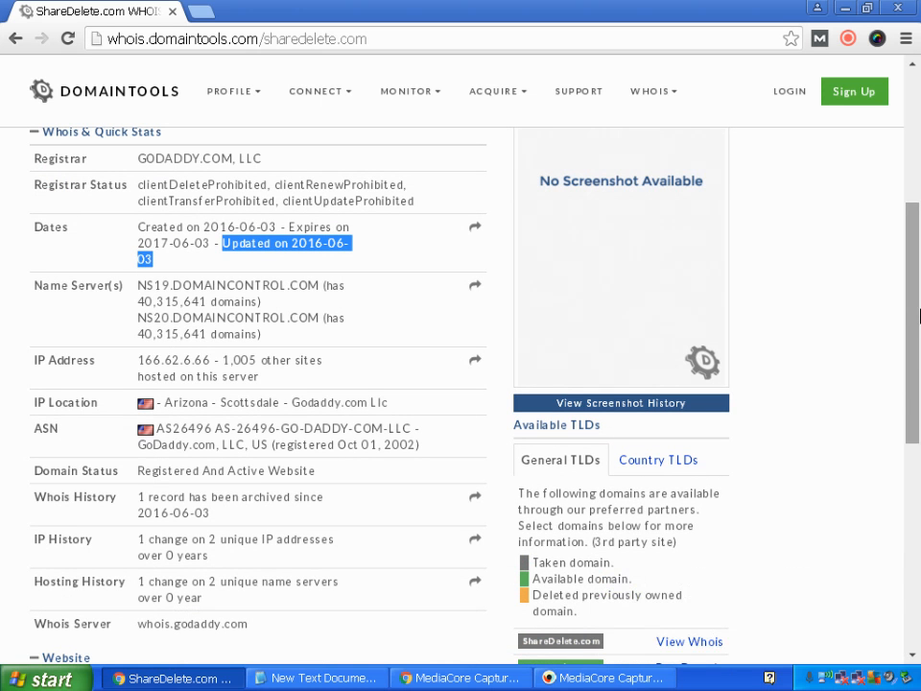
Scroll past the Website section (Apache server, response code 200) to the raw Whois Record text.
{"action": "scroll", "scroll_direction": "down", "scroll_amount": 3}
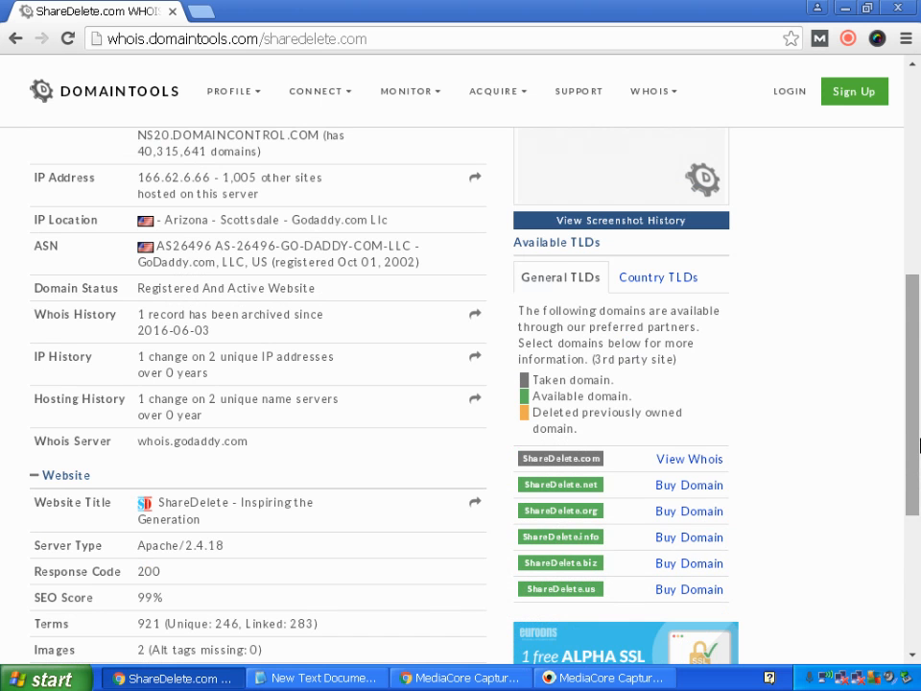
{"action": "scroll", "scroll_direction": "down", "scroll_amount": 3}
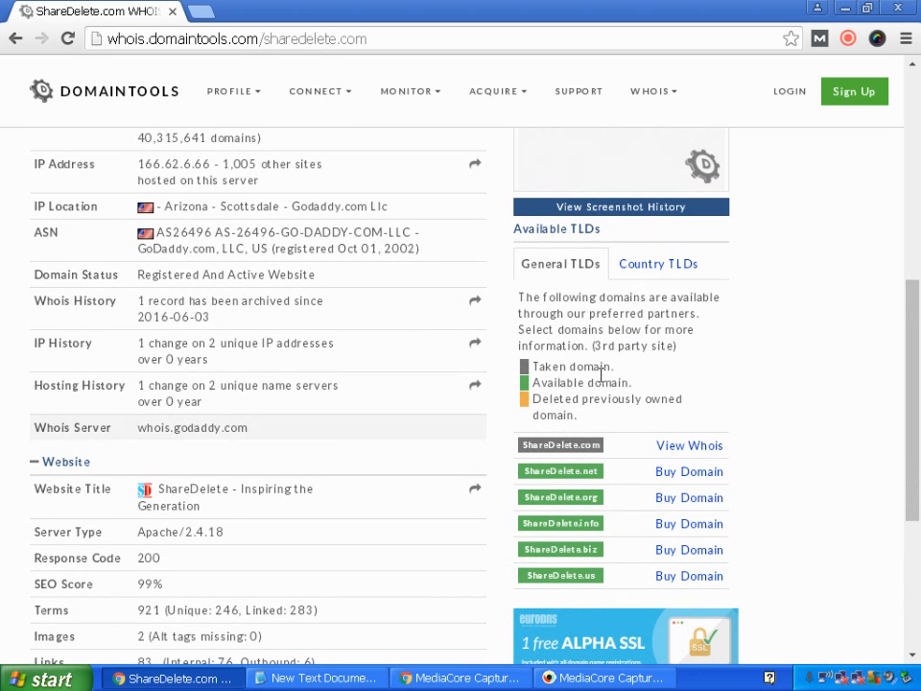
{"action": "scroll", "scroll_direction": "down", "scroll_amount": 3}
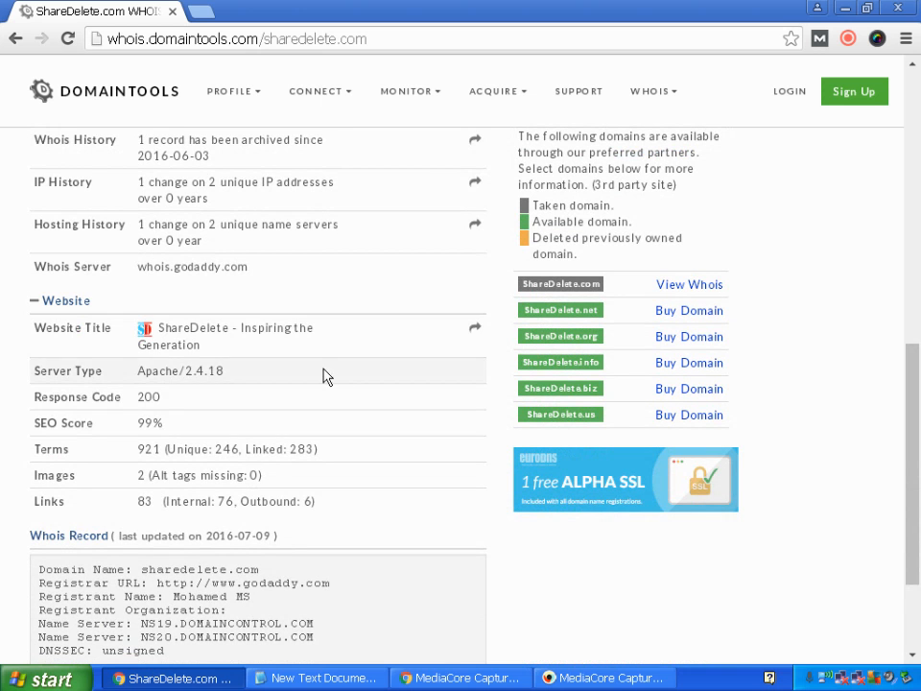
{"action": "mouse_move", "coordinate": [215, 419]}
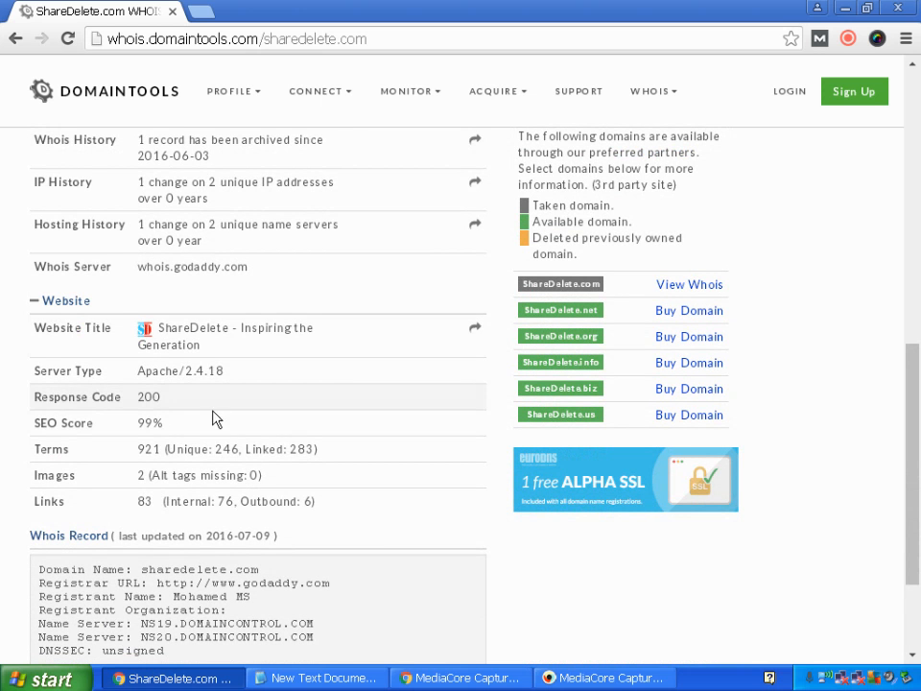
{"action": "scroll", "scroll_direction": "down", "scroll_amount": 3}
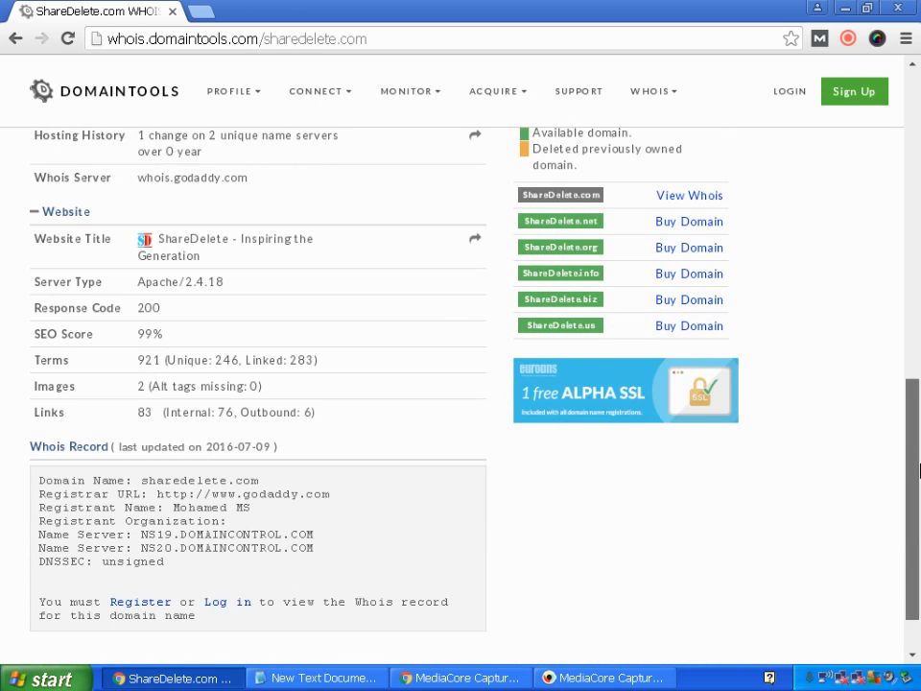
{"action": "scroll", "scroll_direction": "down", "scroll_amount": 3}
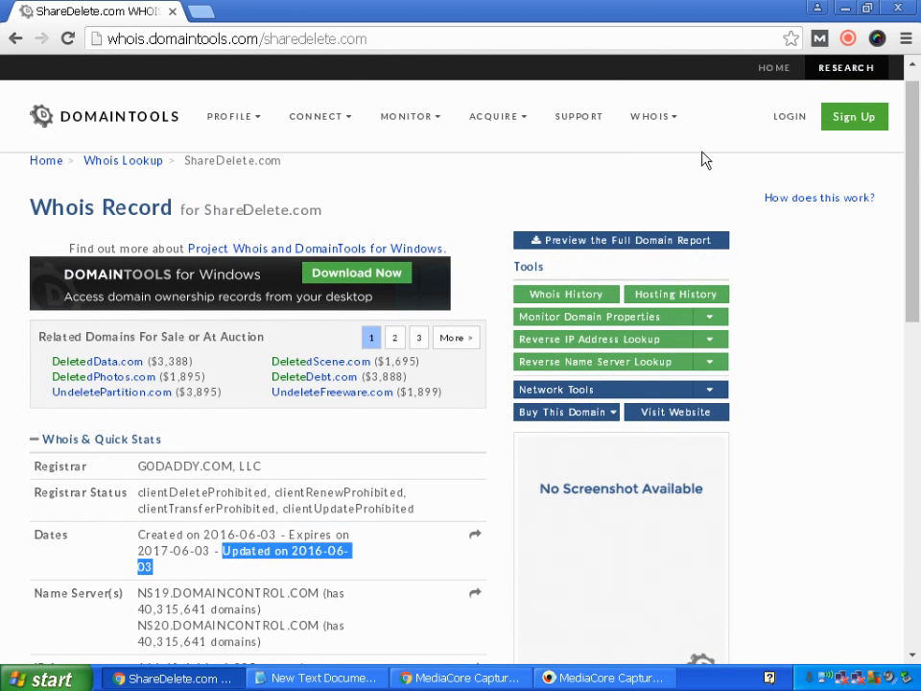
{"action": "mouse_move", "coordinate": [405, 190]}
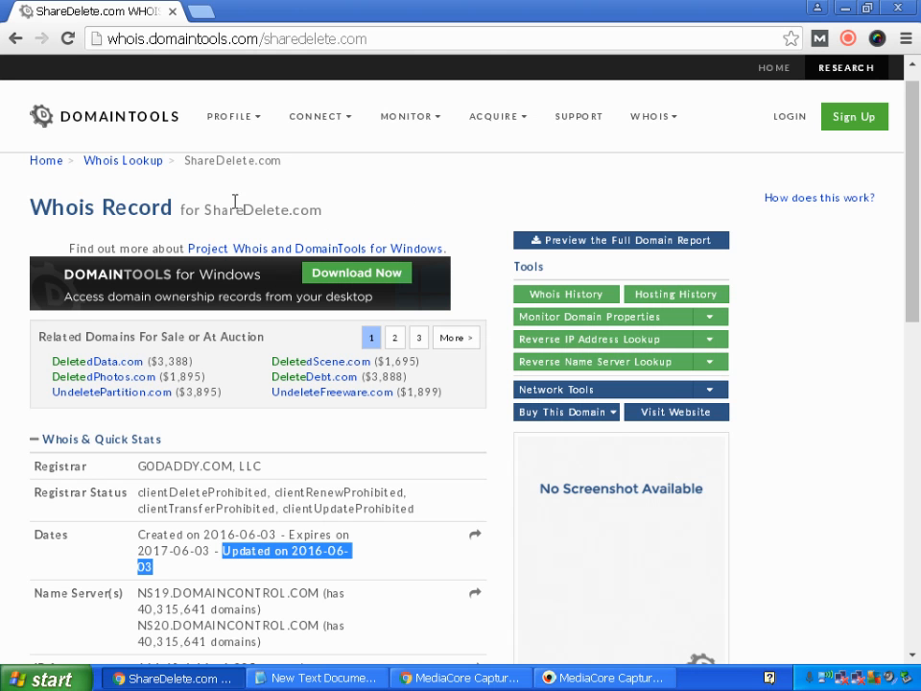
{"action": "scroll", "scroll_direction": "down", "scroll_amount": 3}
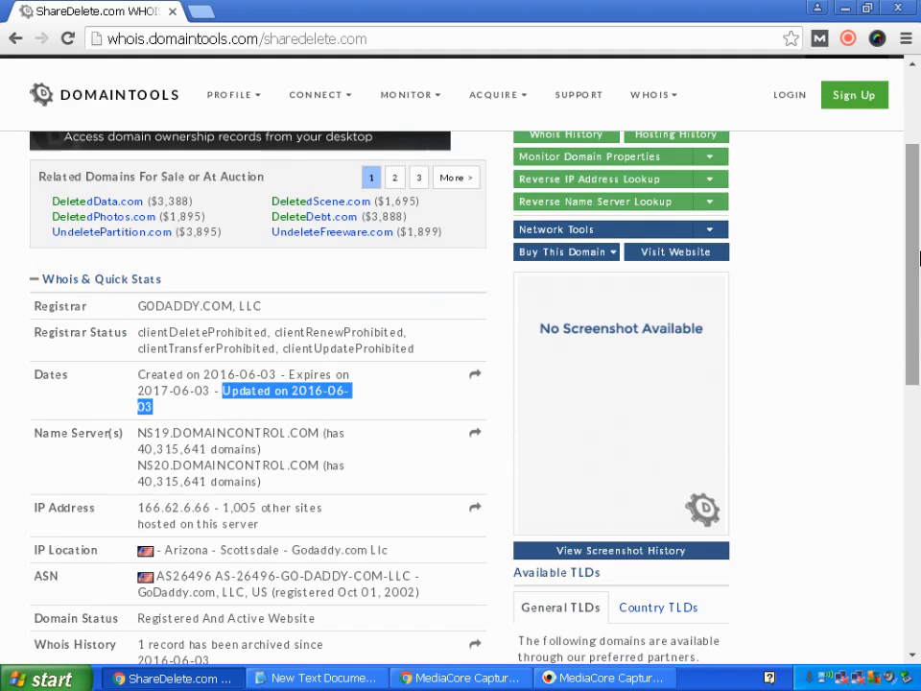
{"action": "scroll", "scroll_direction": "up", "scroll_amount": 3}
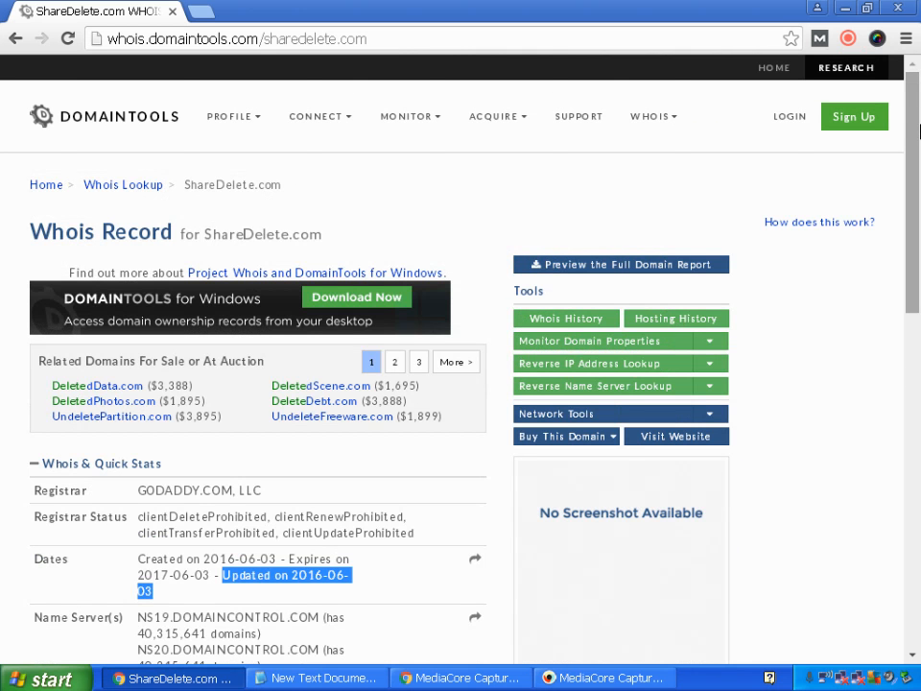
{"action": "mouse_move", "coordinate": [392, 564]}
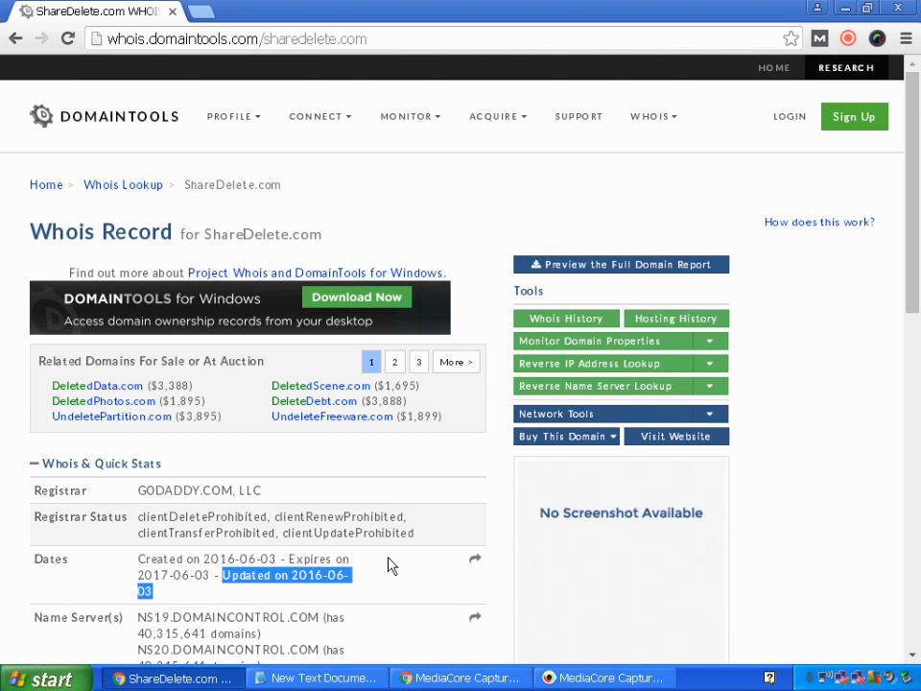